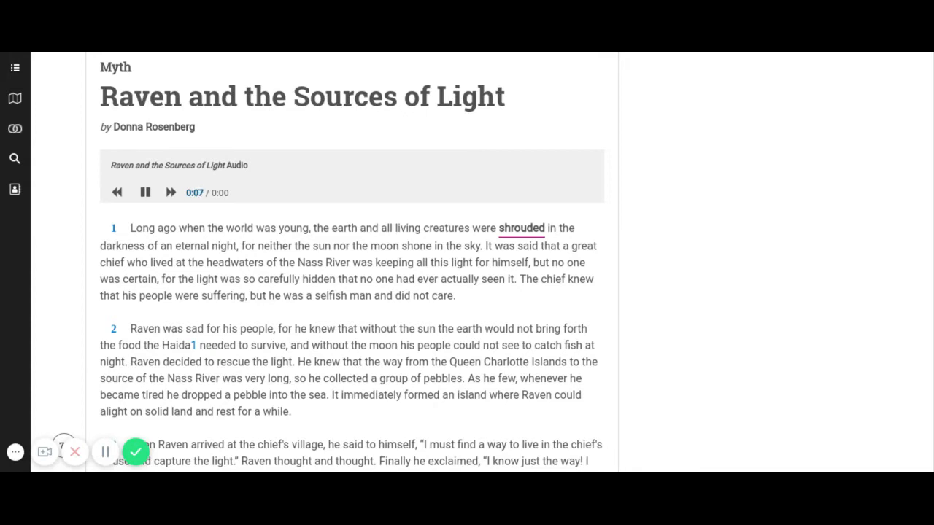
# - Open the definition of 'shrouded' in paragraph 1: covered, concealed
pyautogui.click(520, 228)
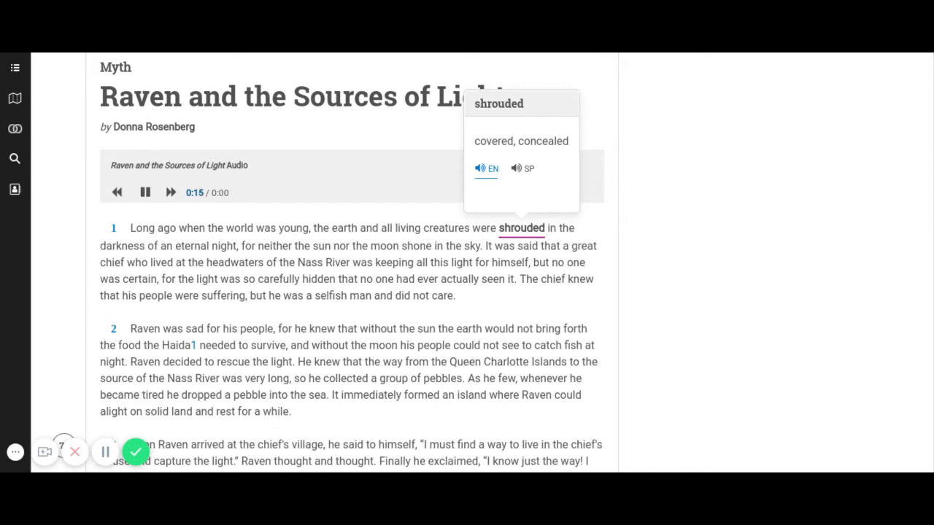
# - Close the 'shrouded' pop-up while the story audio keeps playing
pyautogui.click(602, 219)
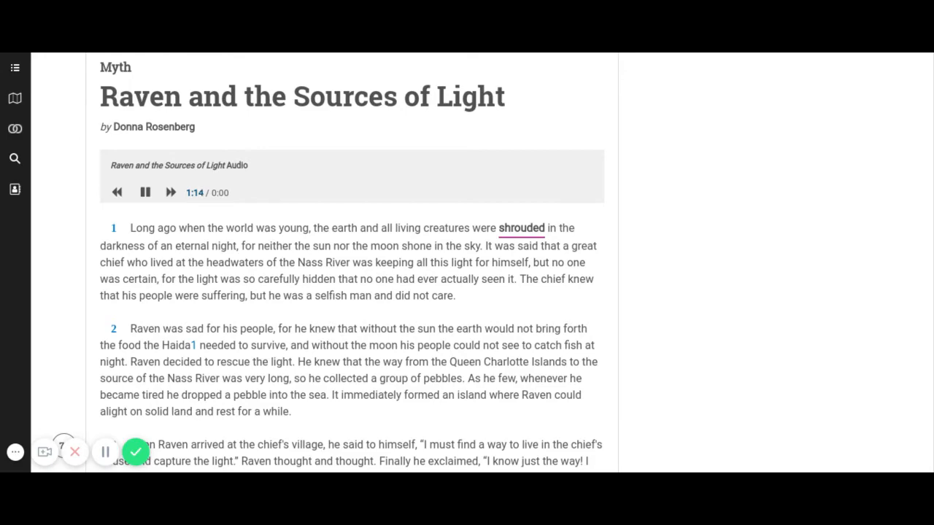
# - Scroll to paragraphs 3–6, where Raven's bag of stars bursts into the sky
pyautogui.scroll(-3)
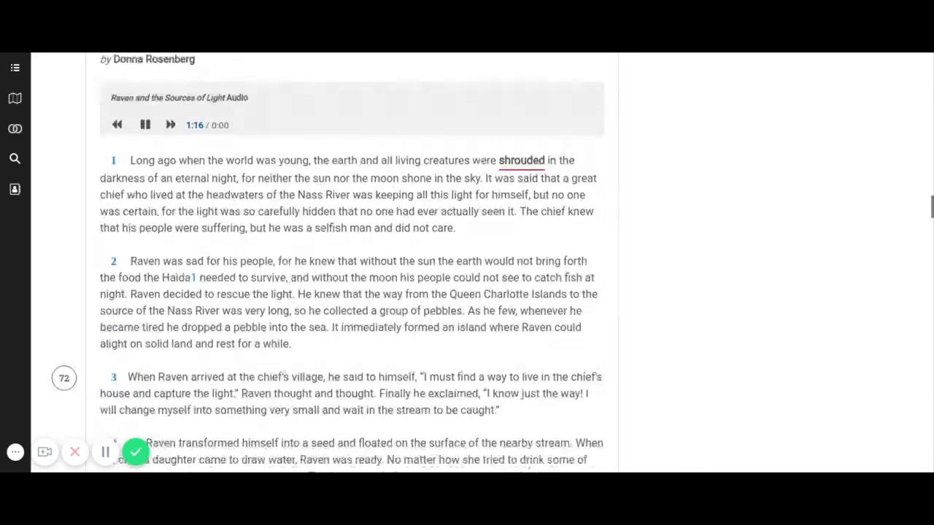
pyautogui.scroll(-3)
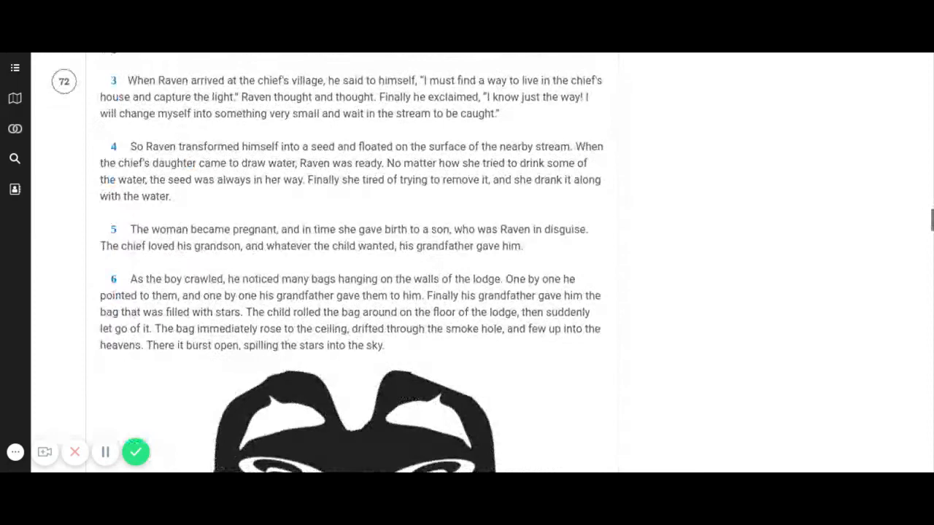
pyautogui.scroll(3)
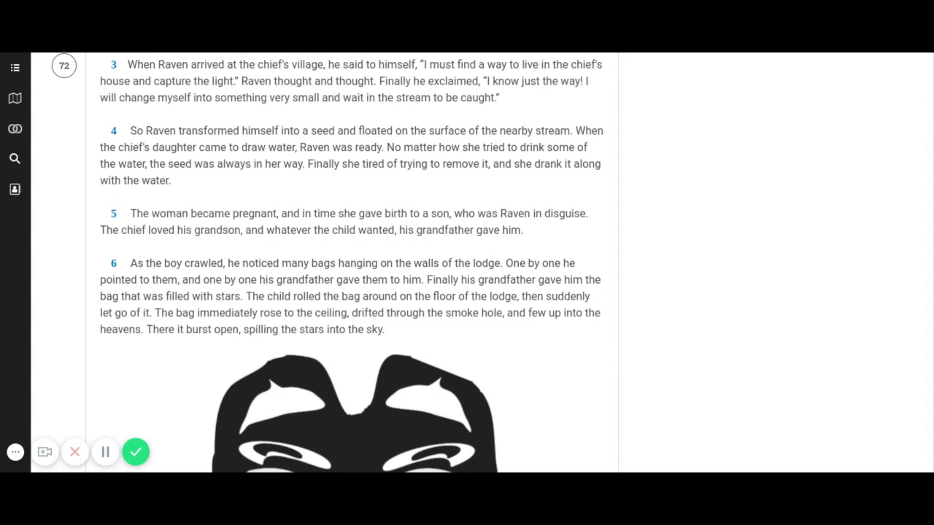
# - Scroll past the Raven illustration to paragraphs 7–11
pyautogui.scroll(-3)
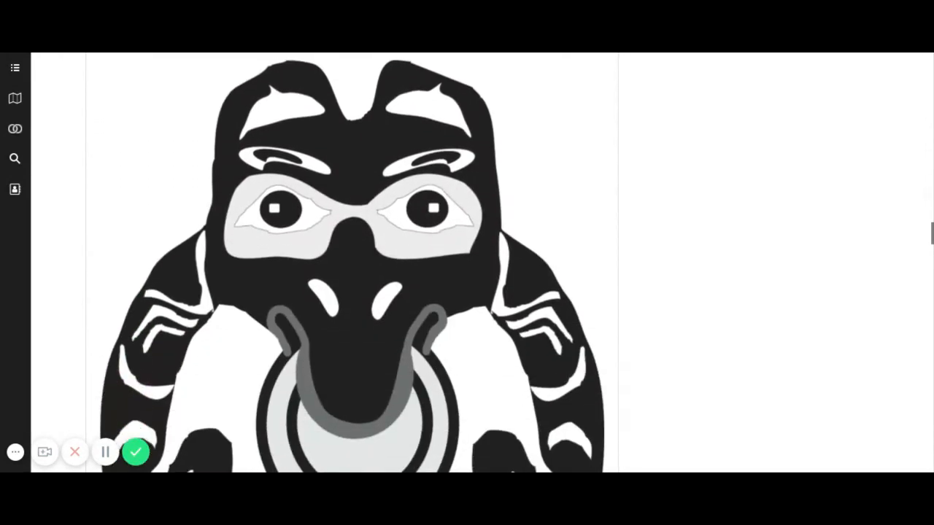
pyautogui.scroll(-3)
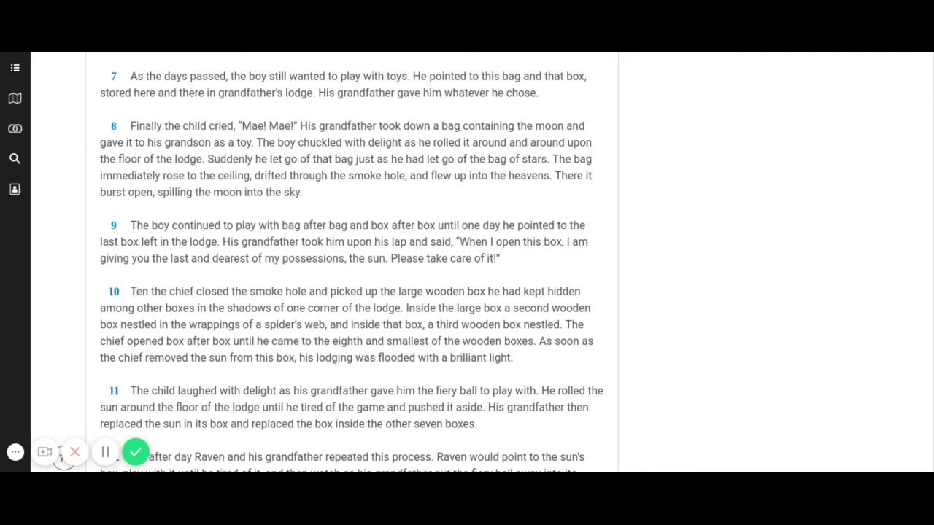
# - Scroll through paragraphs 13–16 and the Haida footnote to the Second Read heading
pyautogui.scroll(-3)
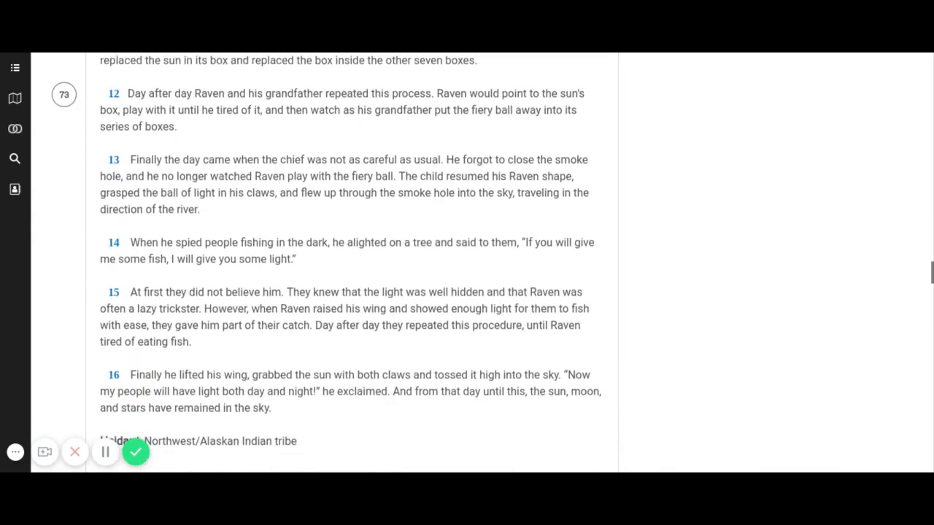
pyautogui.scroll(3)
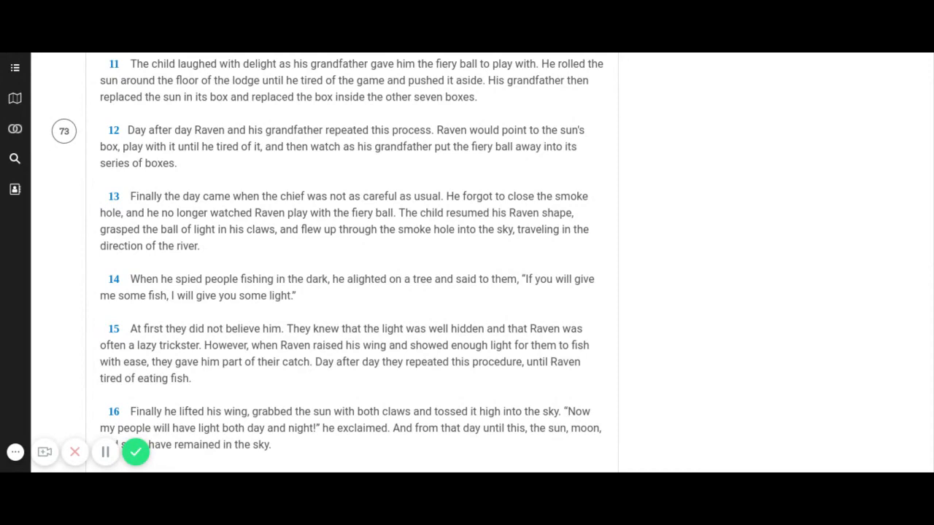
pyautogui.scroll(-3)
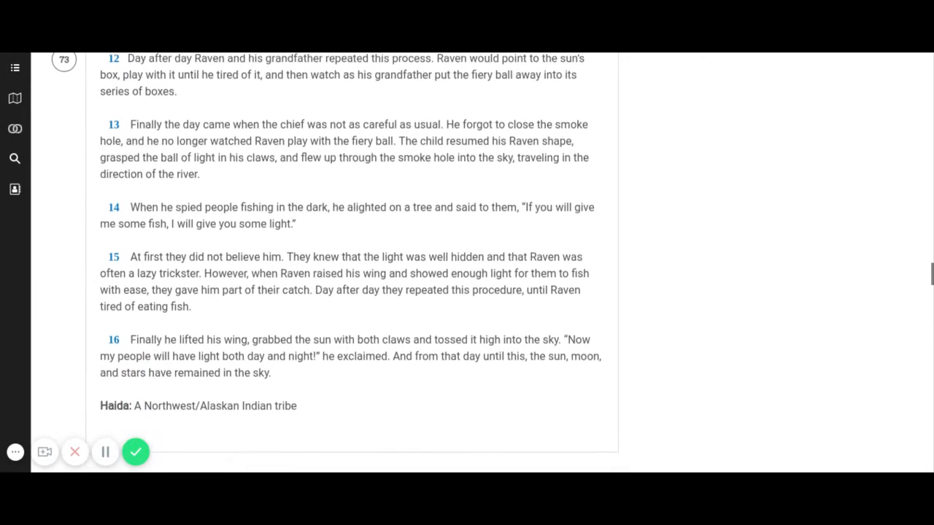
pyautogui.scroll(-3)
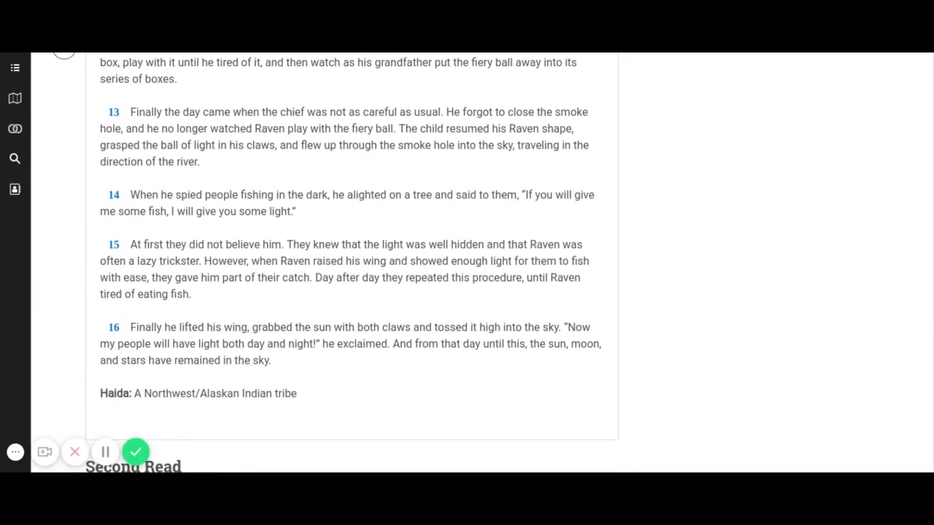